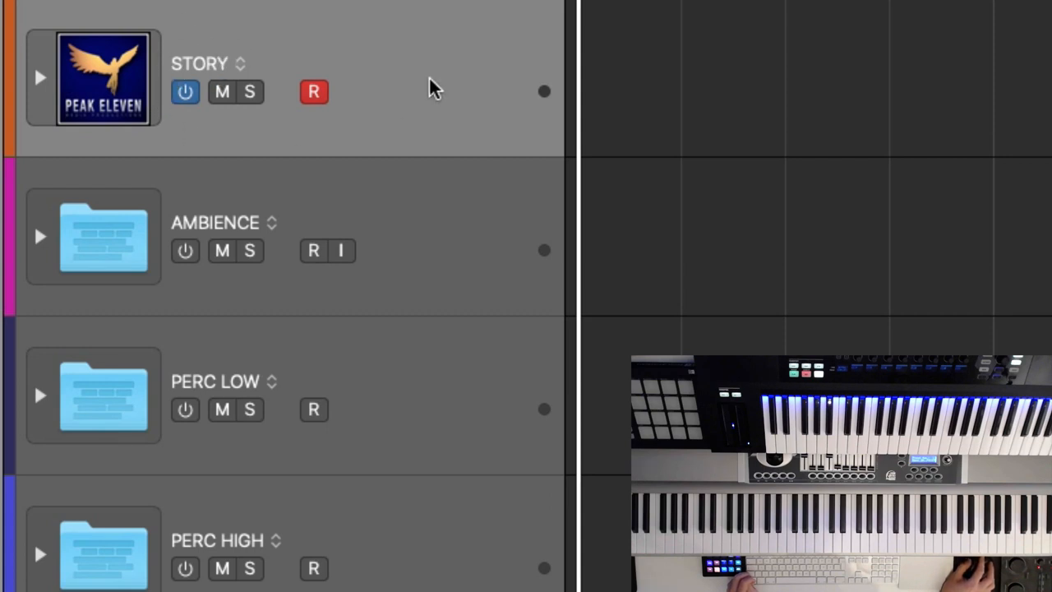
{"action": "mouse_move", "coordinate": [448, 101]}
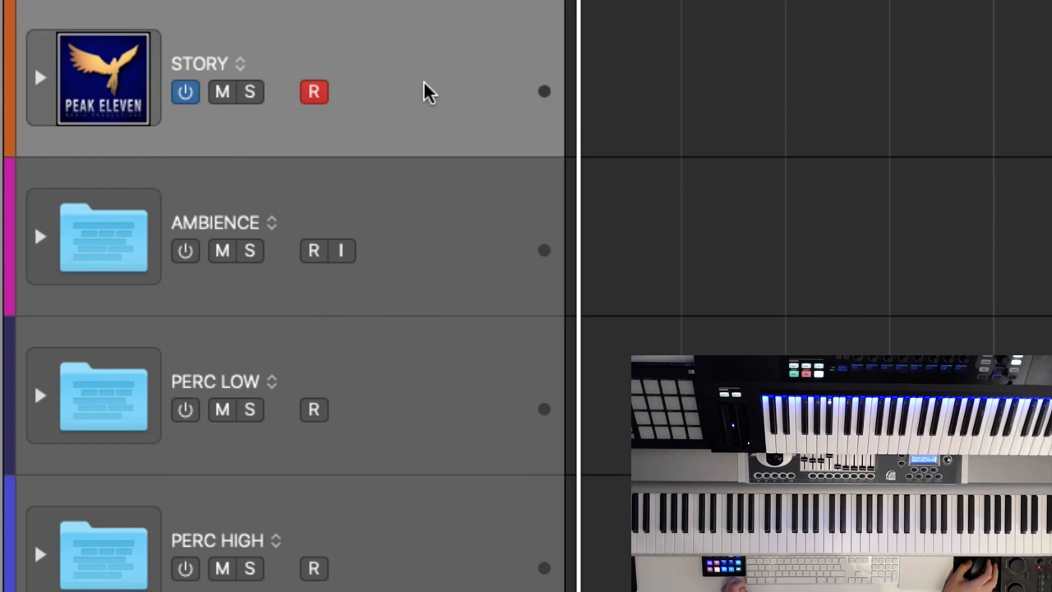
{"action": "mouse_move", "coordinate": [458, 88]}
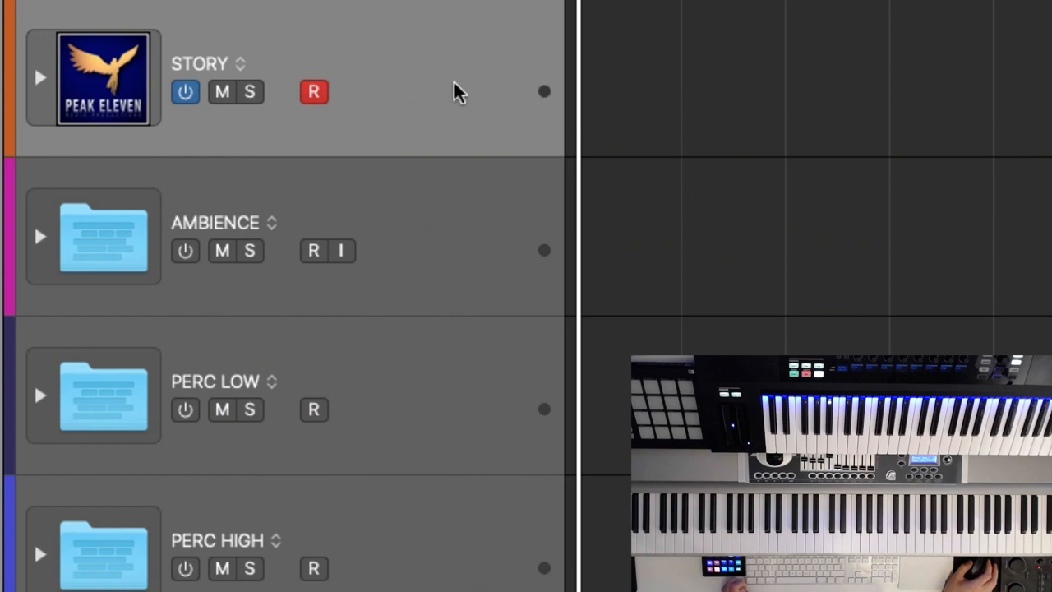
{"action": "mouse_move", "coordinate": [405, 134]}
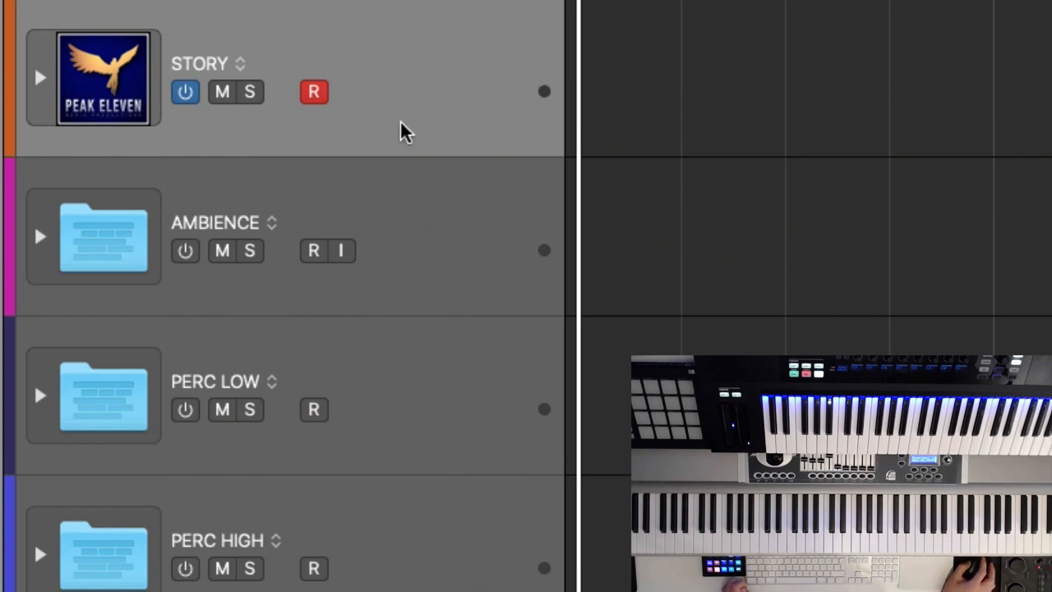
{"action": "mouse_move", "coordinate": [414, 125]}
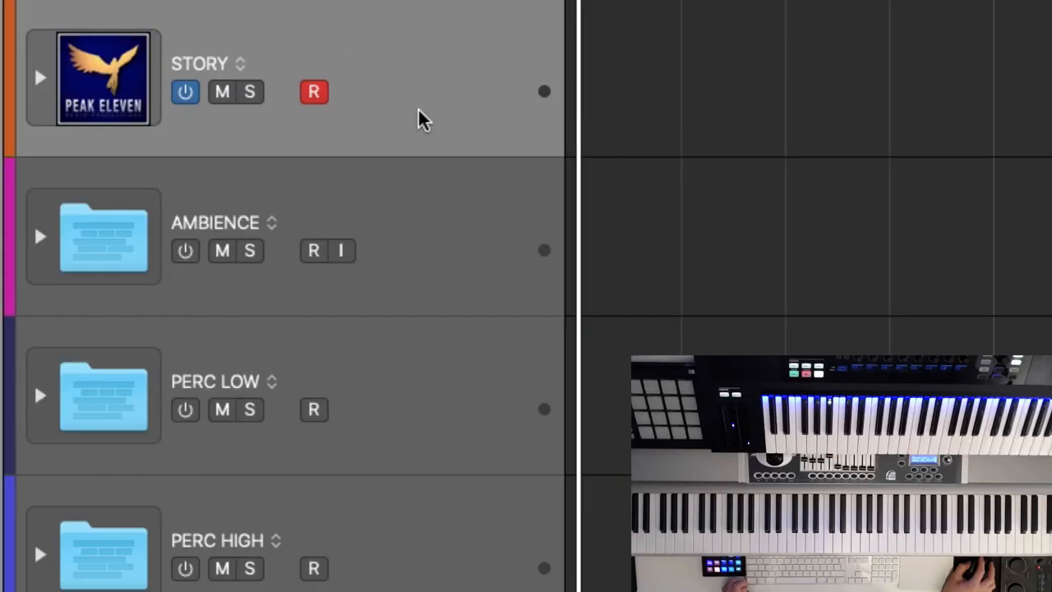
{"action": "mouse_move", "coordinate": [42, 82]}
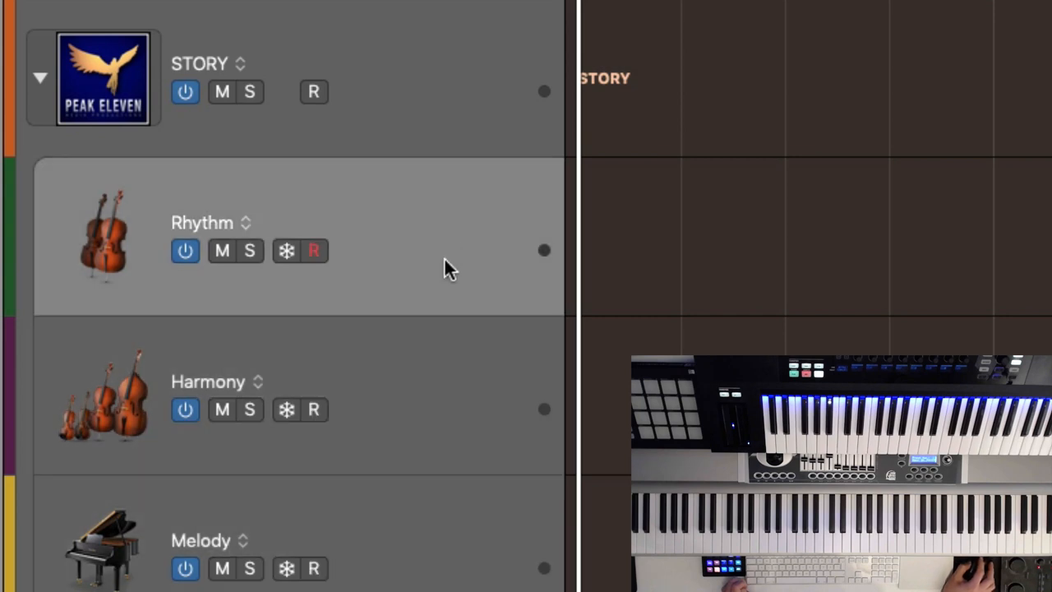
{"action": "mouse_move", "coordinate": [458, 349]}
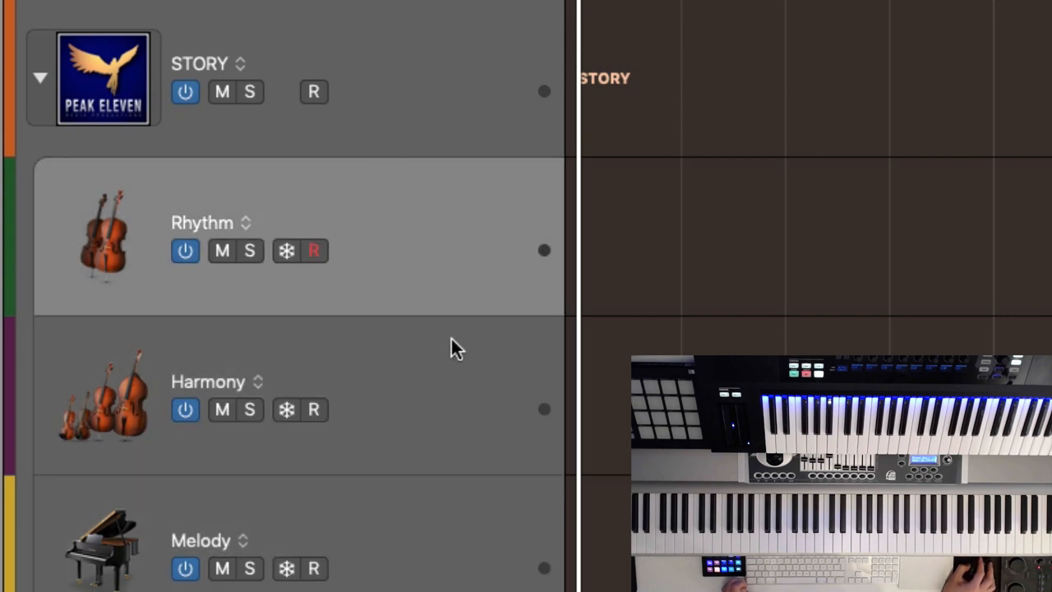
{"action": "mouse_move", "coordinate": [453, 254]}
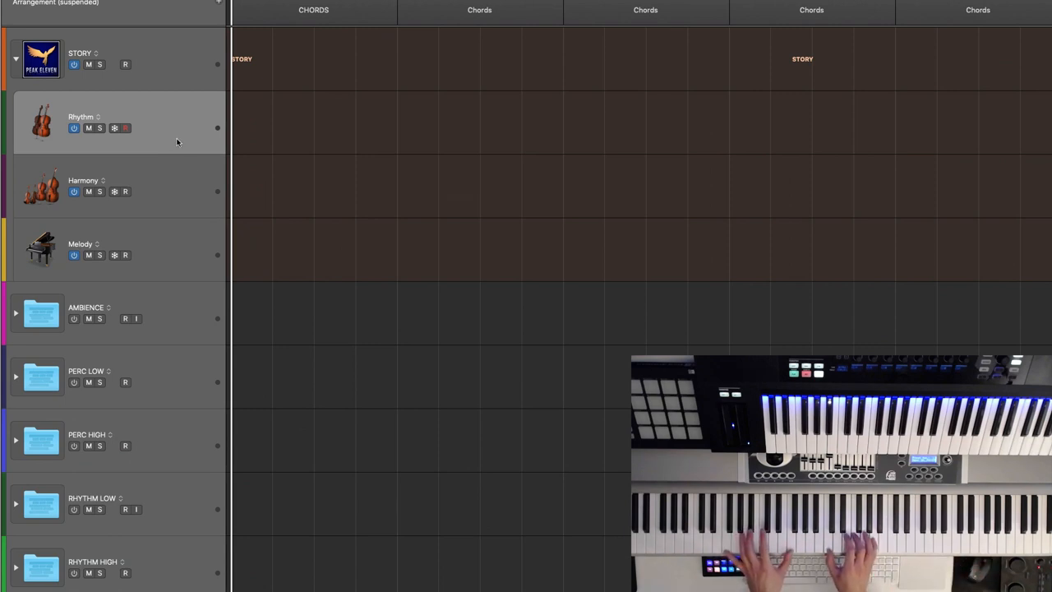
Unfold the STORY stack to show its Rhythm, Harmony and Melody layers with Rhythm record-armed
{"action": "left_click", "coordinate": [125, 128]}
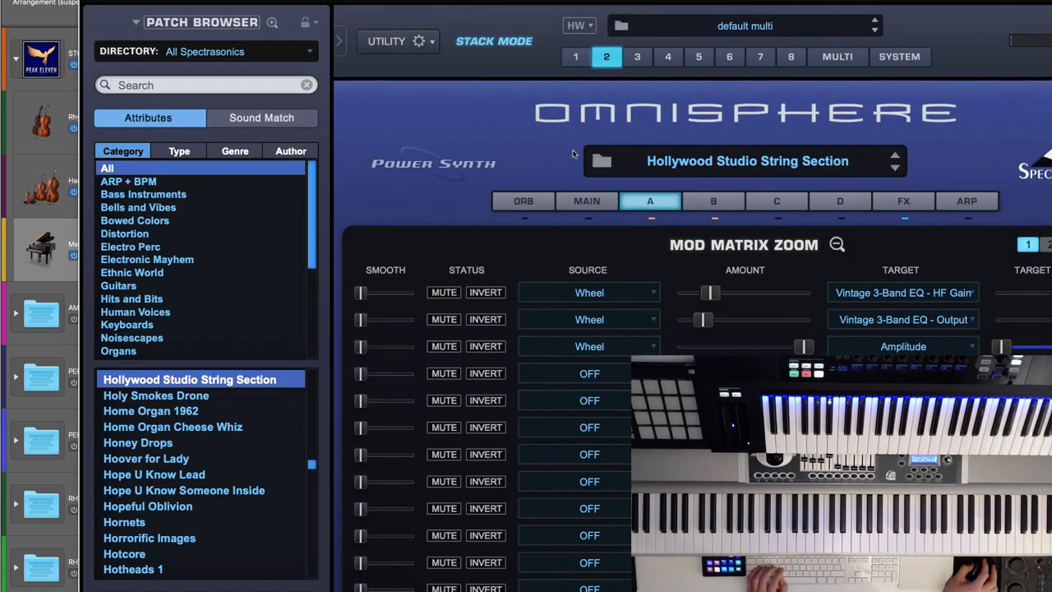
Review the Hollywood Studio String Section mod matrix routings and close the Omnisphere window
{"action": "left_click", "coordinate": [576, 56]}
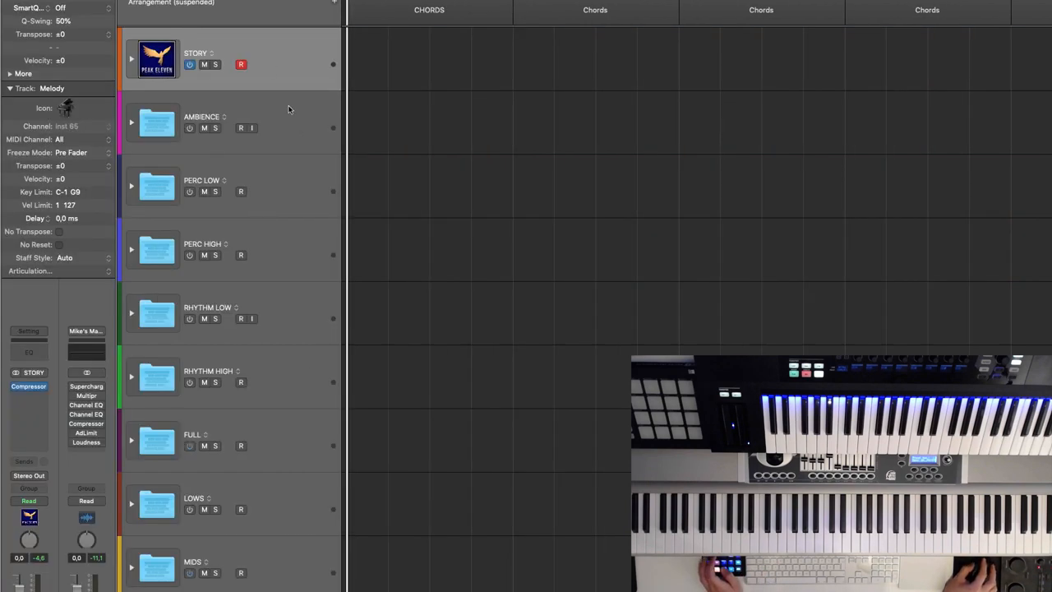
Select the Rhythm layer, toggle the STORY stack folded and open, and bring up its Symphobia strings instrument
{"action": "left_click", "coordinate": [131, 59]}
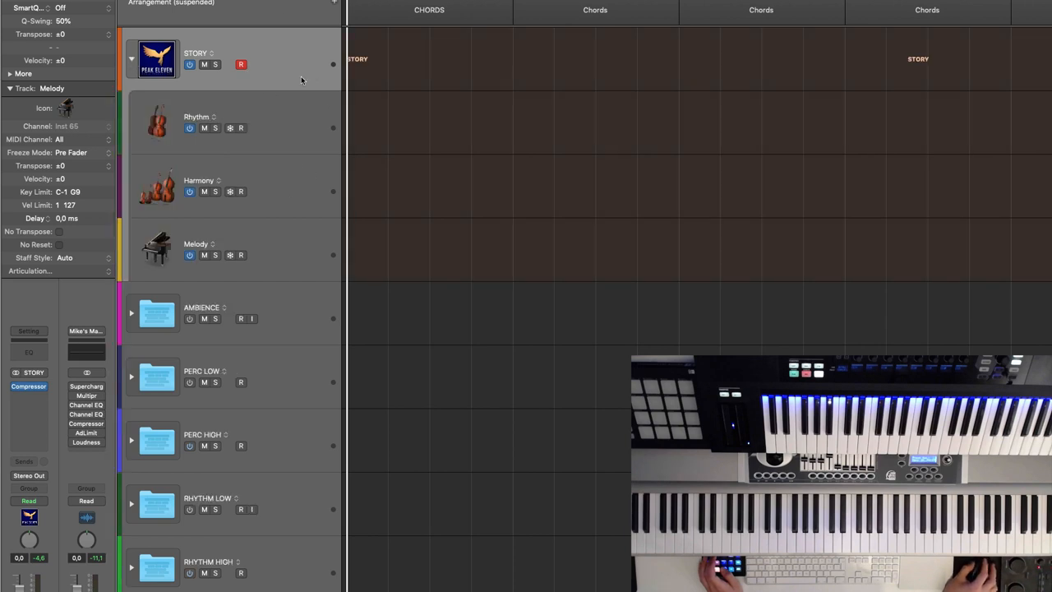
{"action": "left_click", "coordinate": [198, 117]}
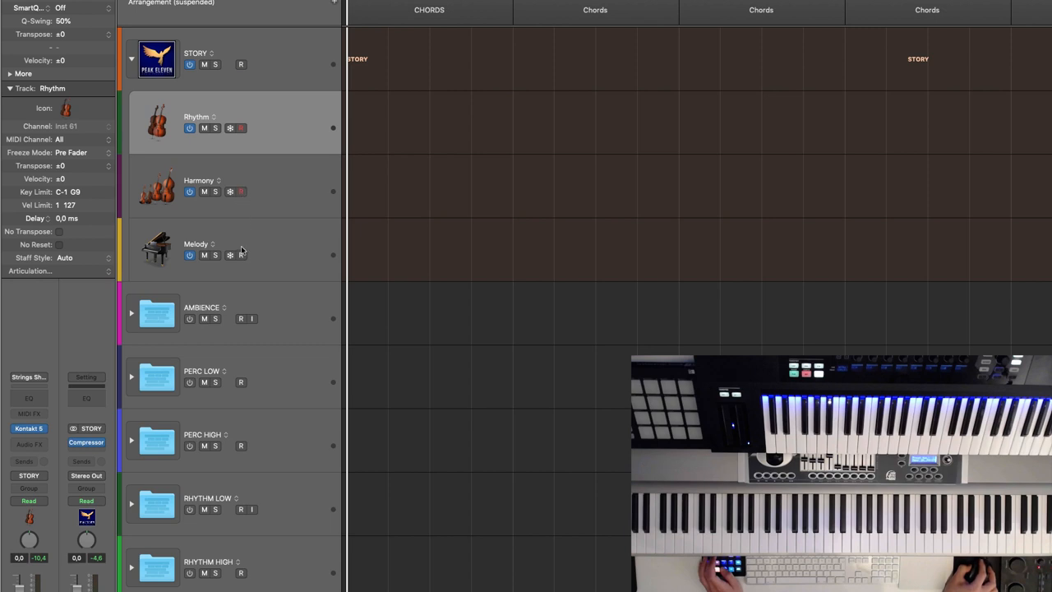
{"action": "mouse_move", "coordinate": [290, 138]}
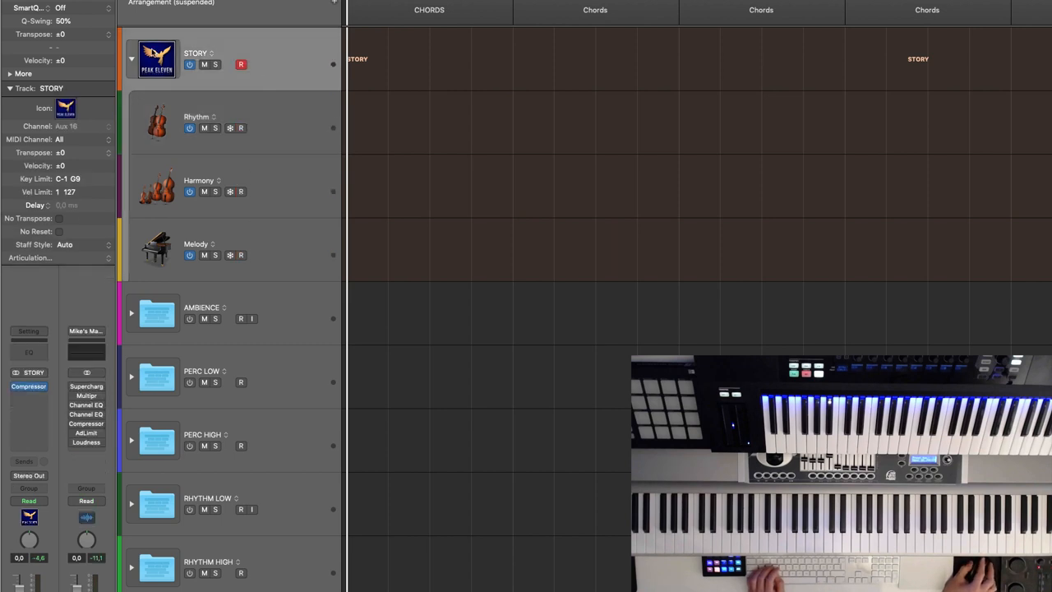
{"action": "left_click", "coordinate": [131, 59]}
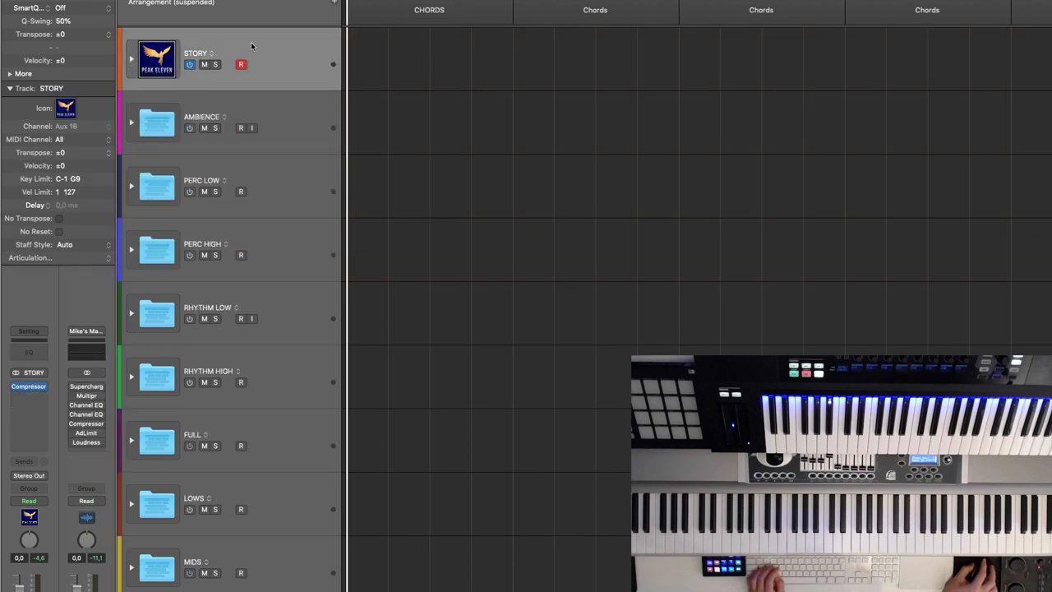
{"action": "left_click", "coordinate": [132, 60]}
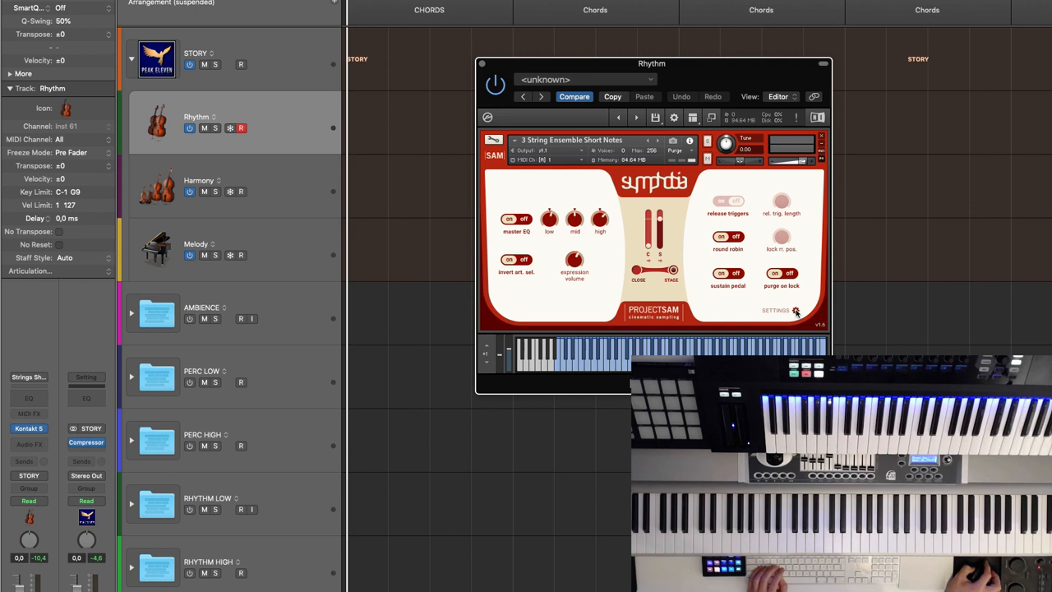
{"action": "mouse_move", "coordinate": [588, 309]}
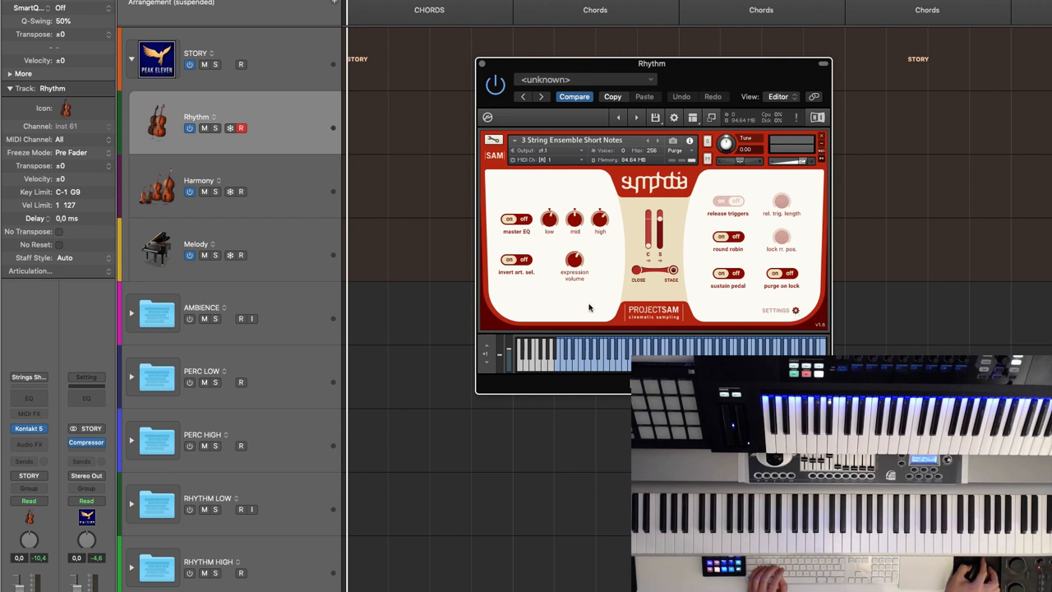
{"action": "mouse_move", "coordinate": [572, 279]}
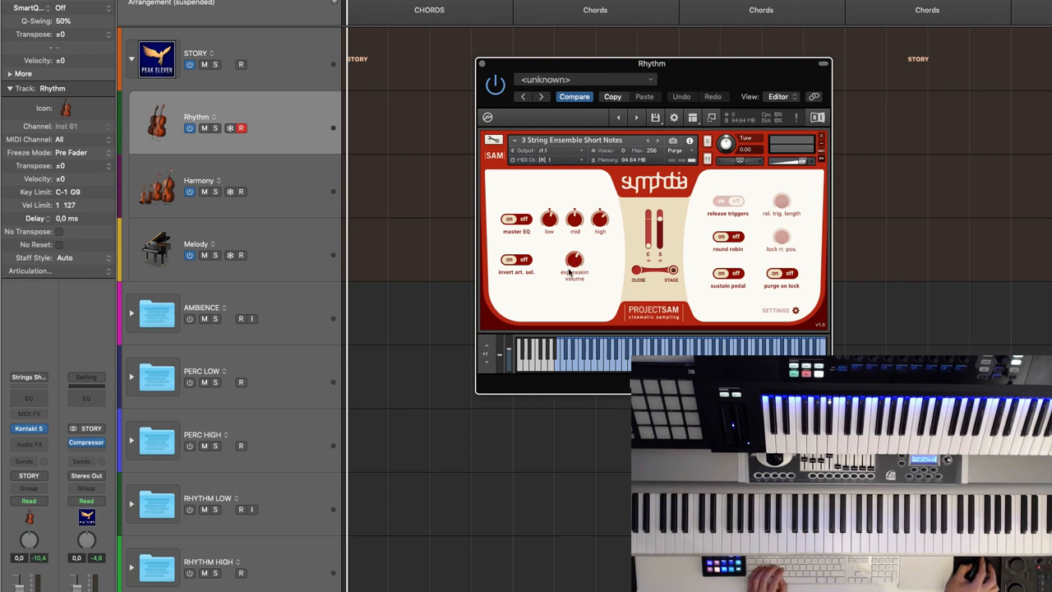
Check the 3 String Ensemble Short Notes patch in Symphobia and close the plug-in window
{"action": "right_click", "coordinate": [574, 262]}
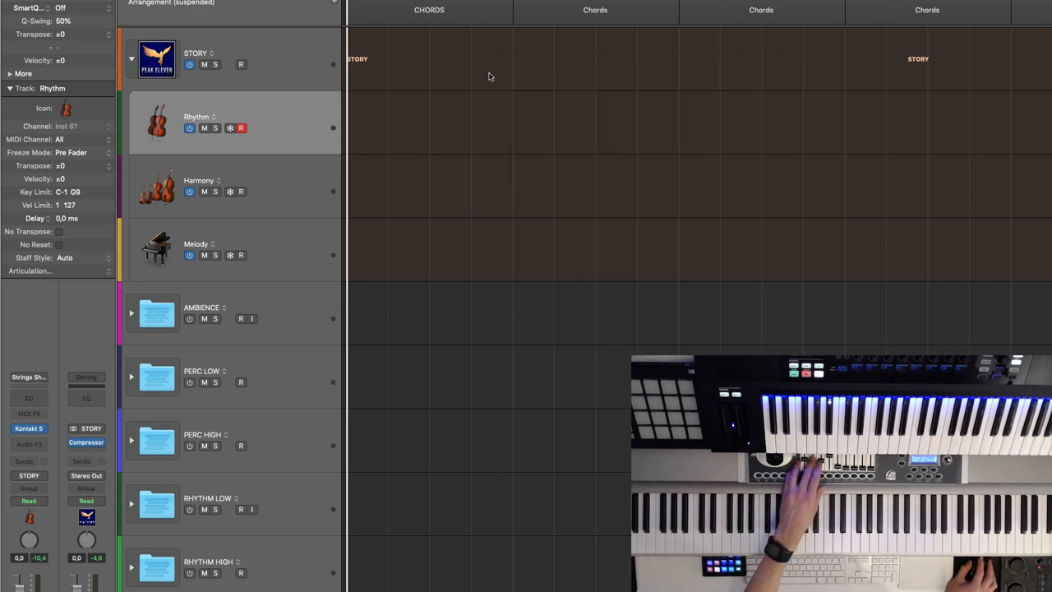
{"action": "mouse_move", "coordinate": [638, 95]}
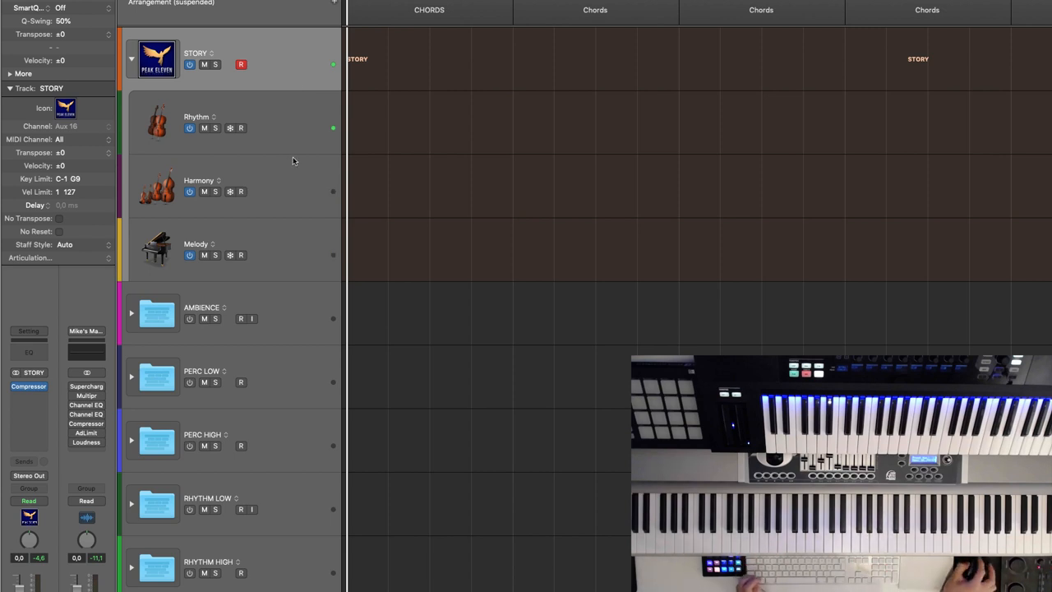
Select the Harmony layer, then open the Melody layer's Omnisphere Keyscape piano instrument
{"action": "left_click", "coordinate": [213, 185]}
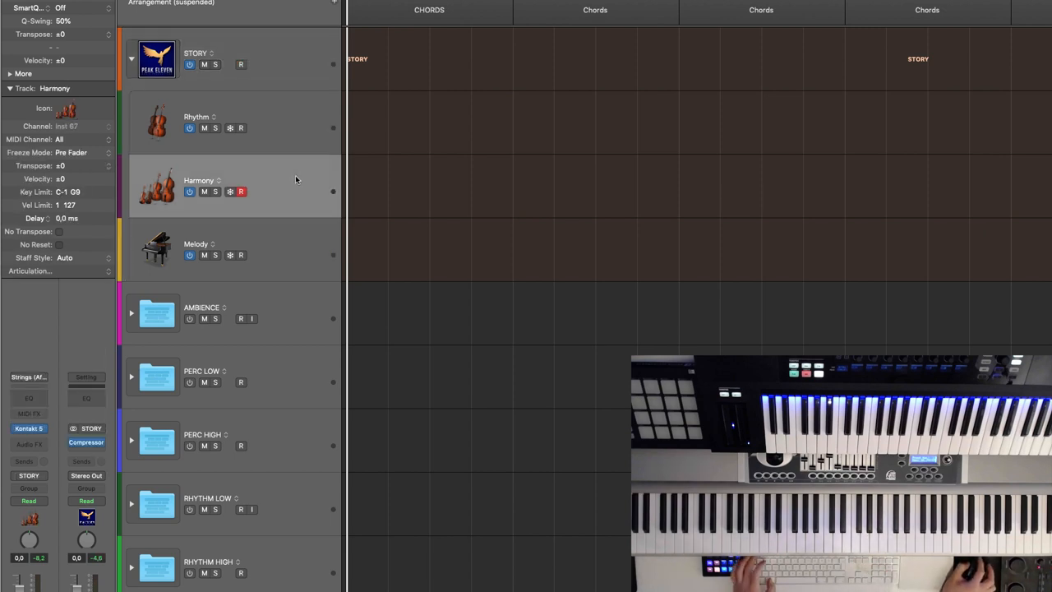
{"action": "double_click", "coordinate": [156, 184]}
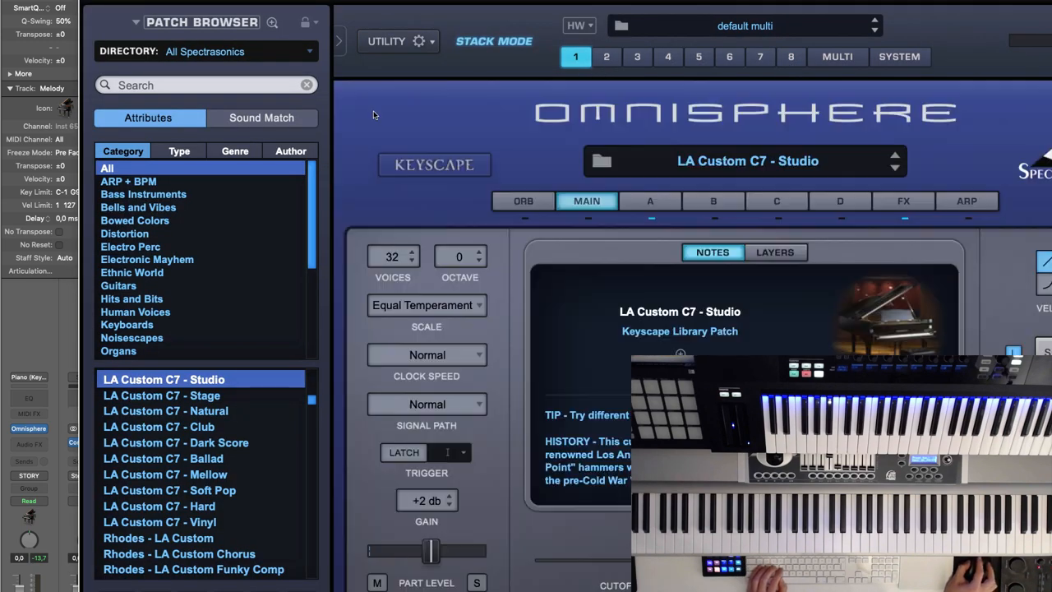
View the LA Custom C7 Studio piano patch and its A layer settings, then close the window
{"action": "left_click", "coordinate": [650, 200]}
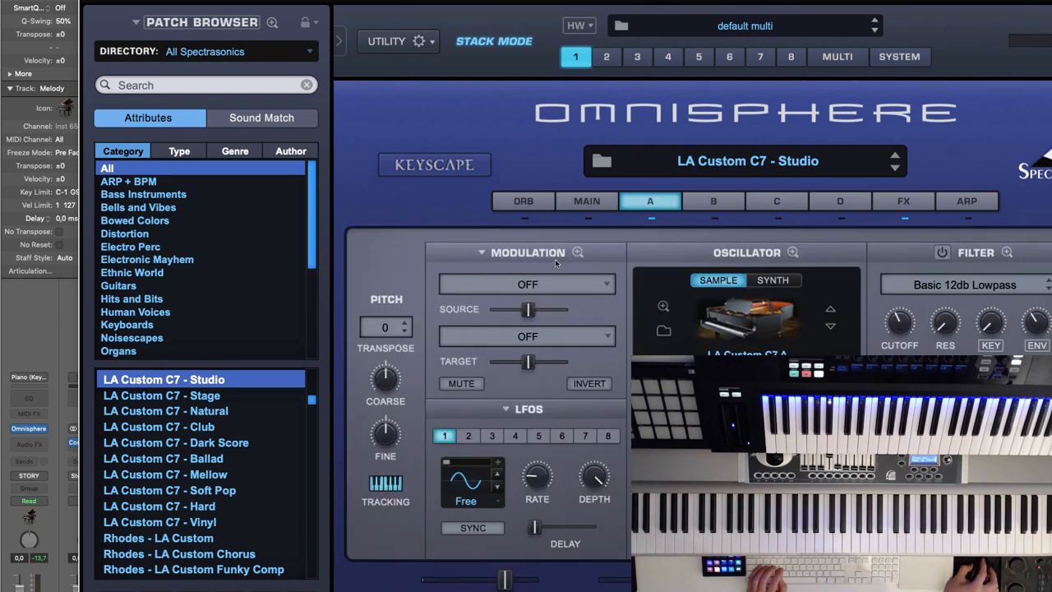
{"action": "left_click", "coordinate": [579, 253]}
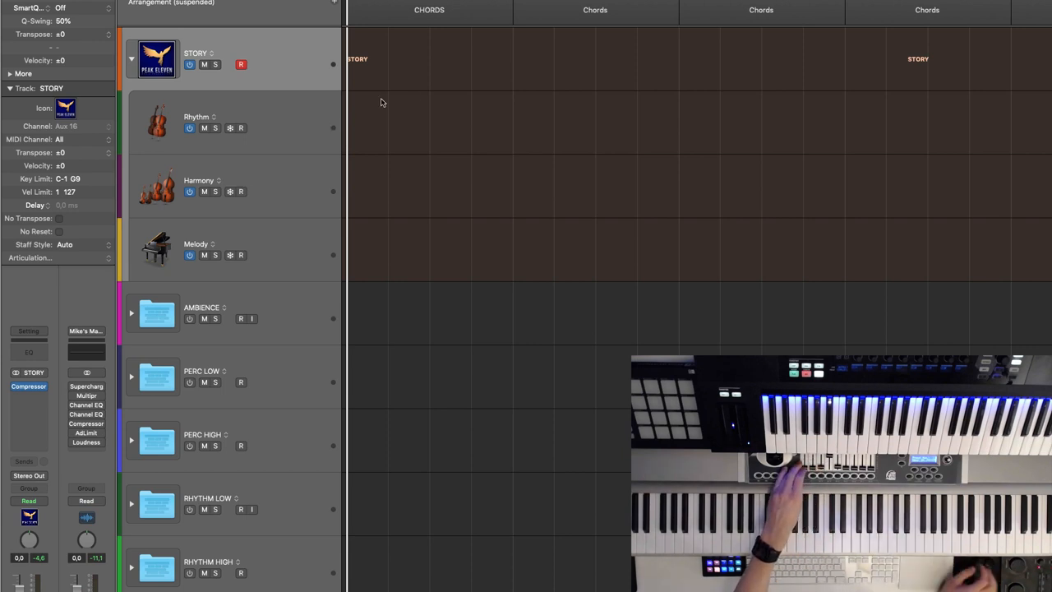
{"action": "mouse_move", "coordinate": [316, 183]}
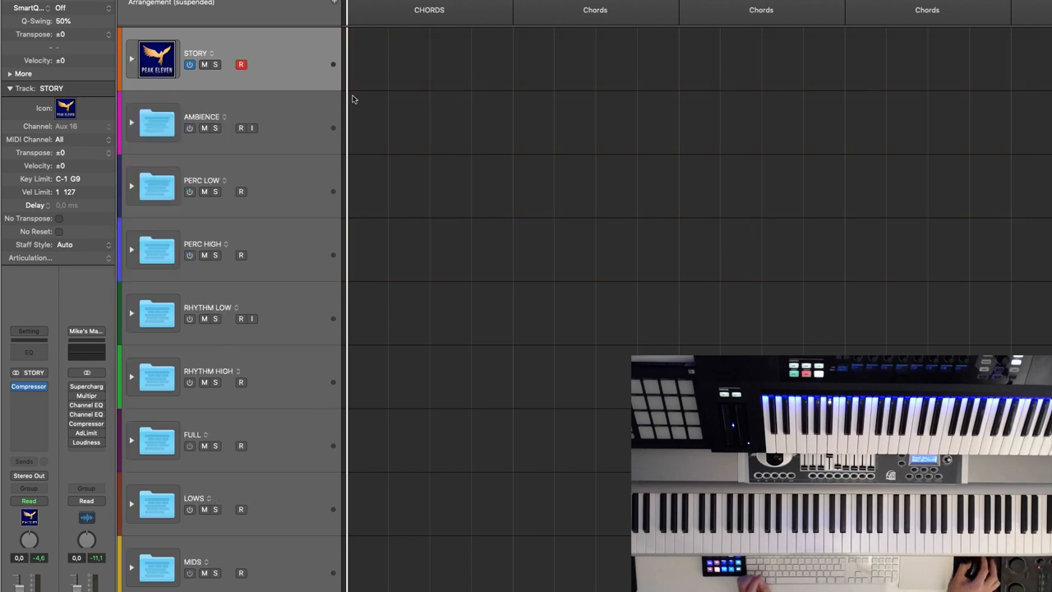
{"action": "left_click", "coordinate": [231, 122]}
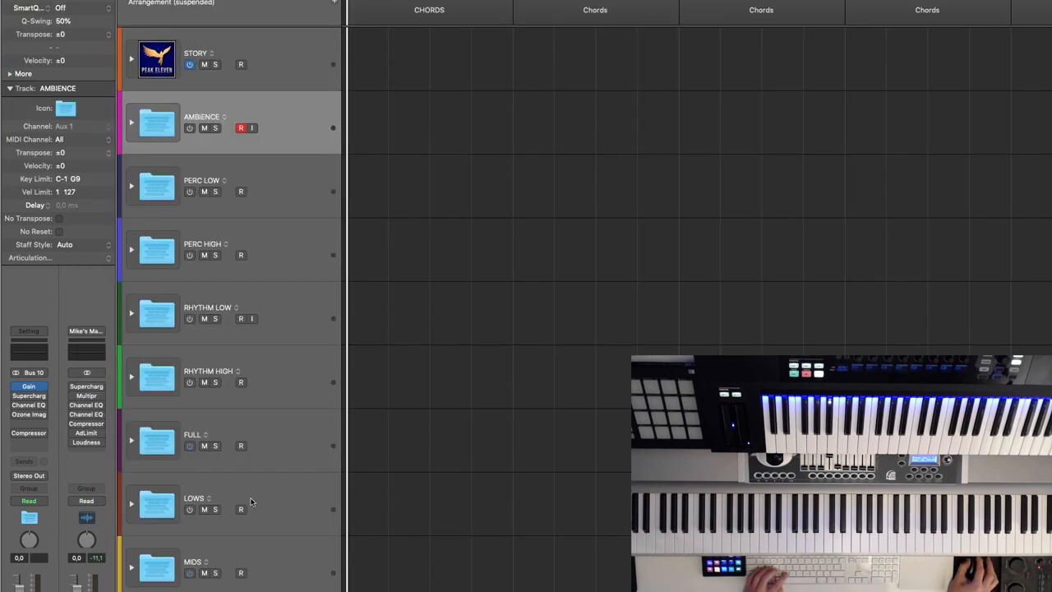
{"action": "left_click", "coordinate": [207, 307]}
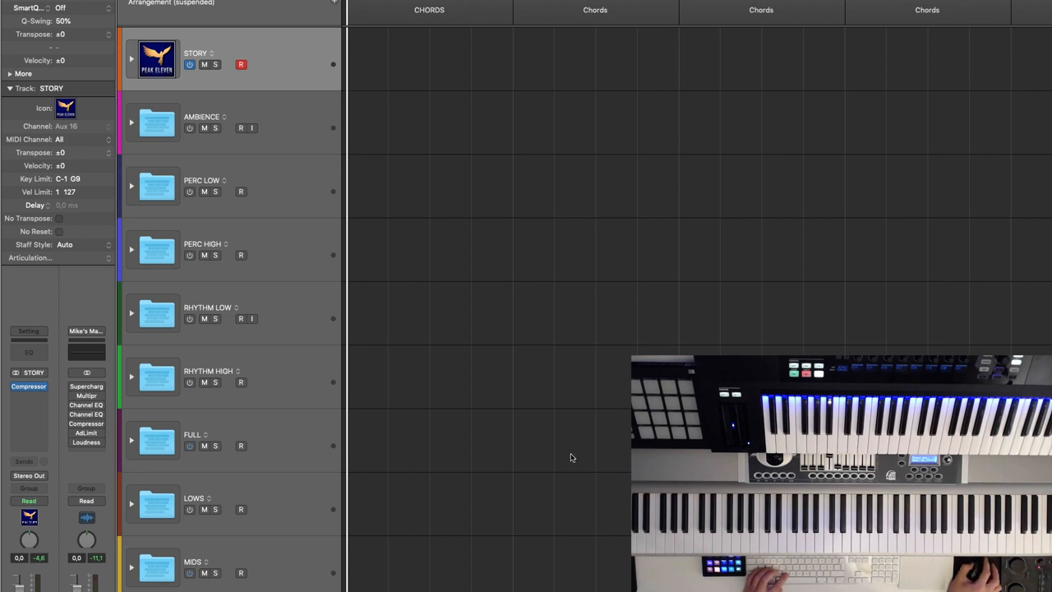
{"action": "mouse_move", "coordinate": [381, 344]}
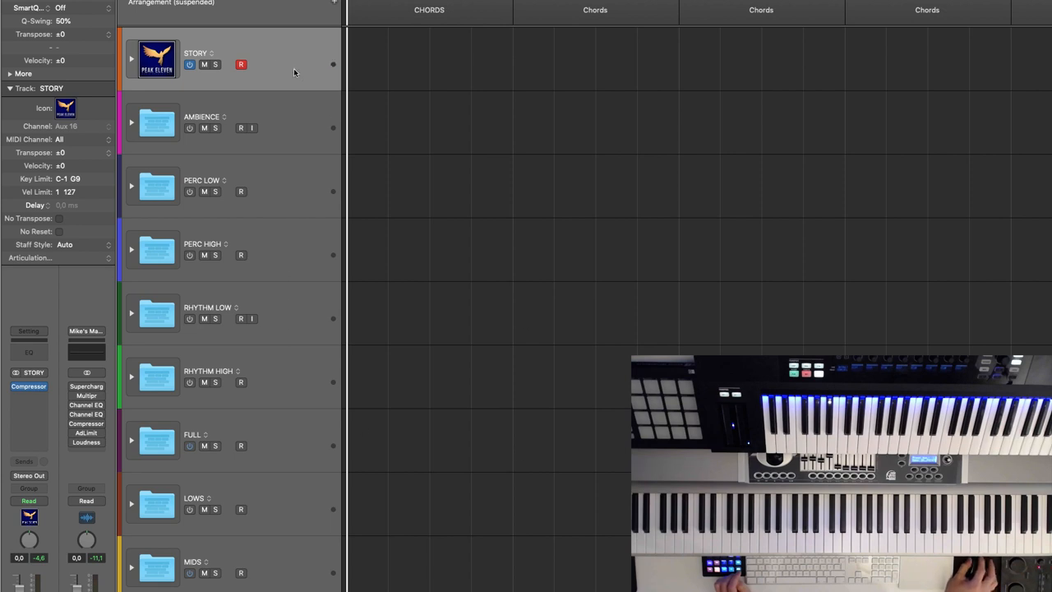
{"action": "mouse_move", "coordinate": [357, 49]}
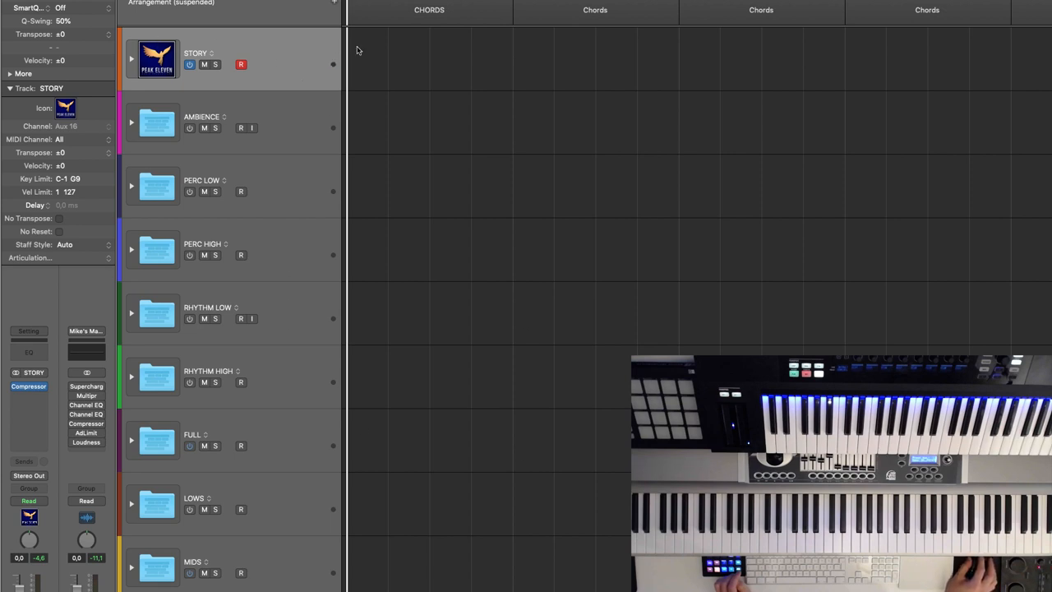
{"action": "mouse_move", "coordinate": [469, 355]}
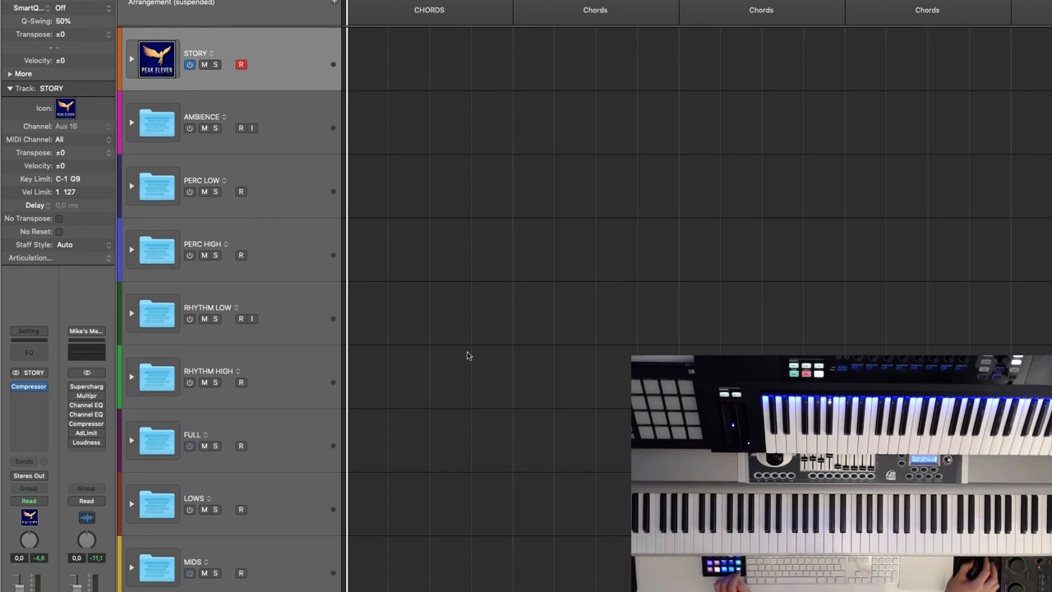
{"action": "mouse_move", "coordinate": [584, 388]}
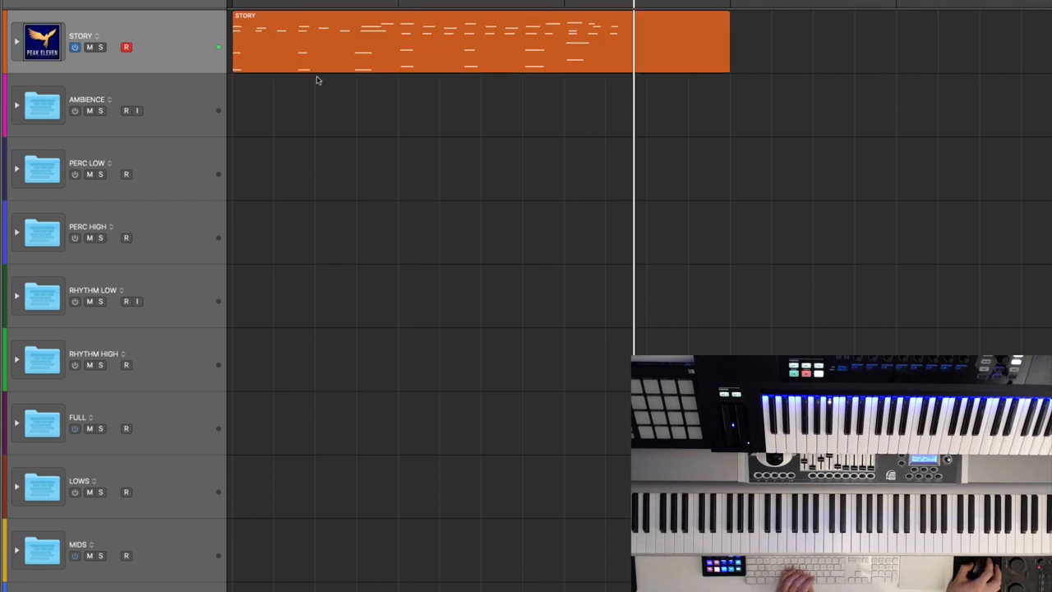
Create a new empty track alternative on STORY so its lane is clear for another take
{"action": "left_click", "coordinate": [125, 46]}
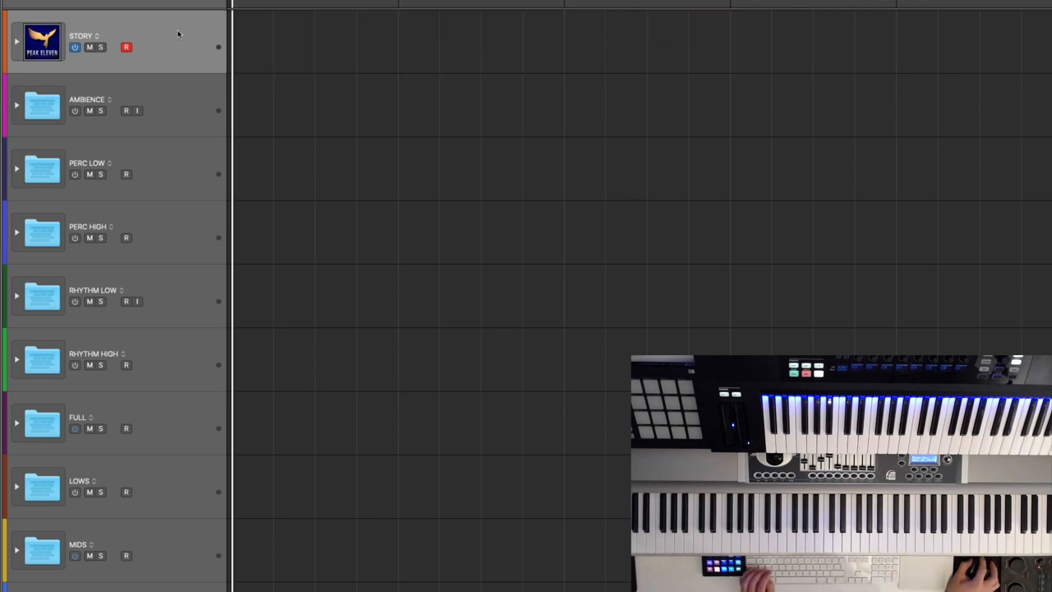
{"action": "mouse_move", "coordinate": [141, 449]}
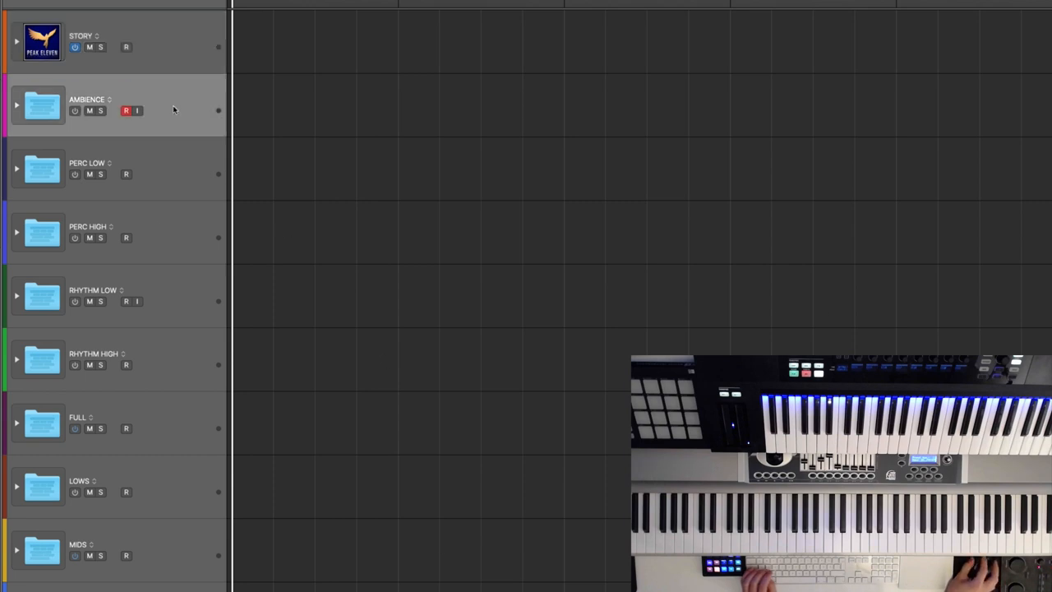
{"action": "left_click", "coordinate": [125, 301]}
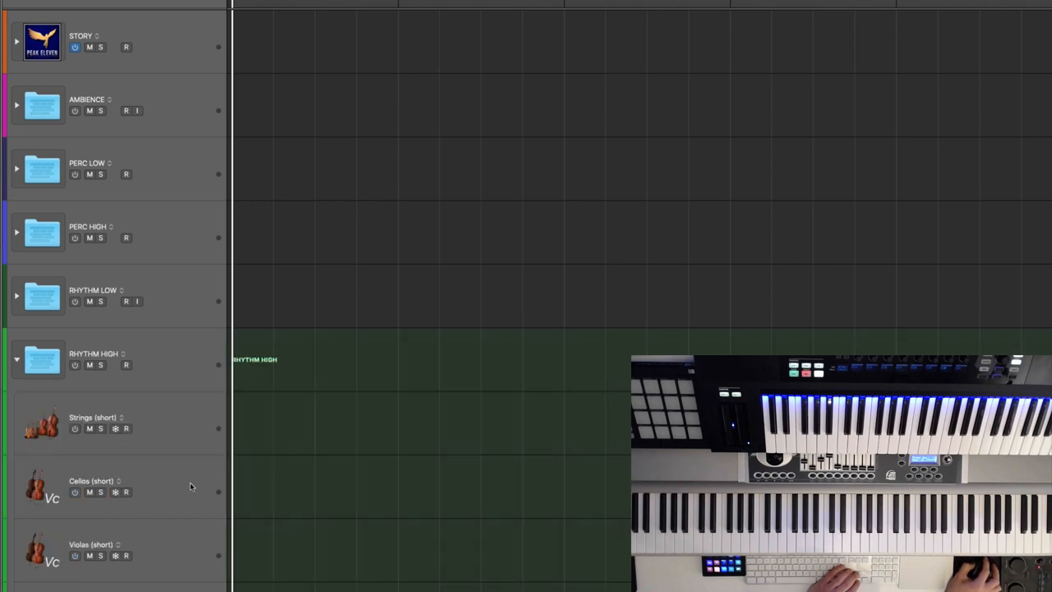
{"action": "left_click", "coordinate": [125, 492]}
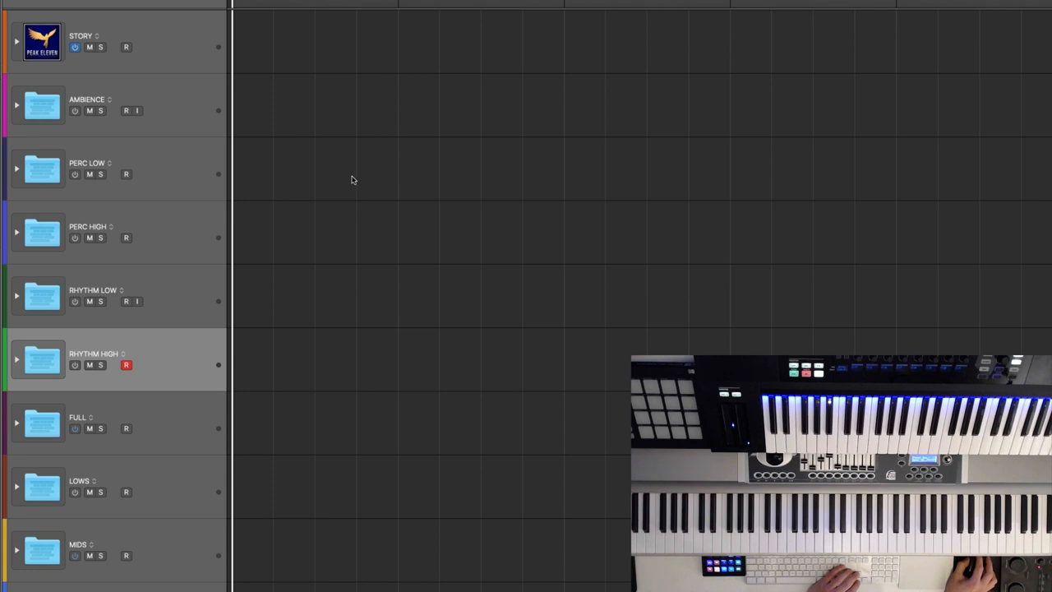
{"action": "left_click", "coordinate": [125, 46]}
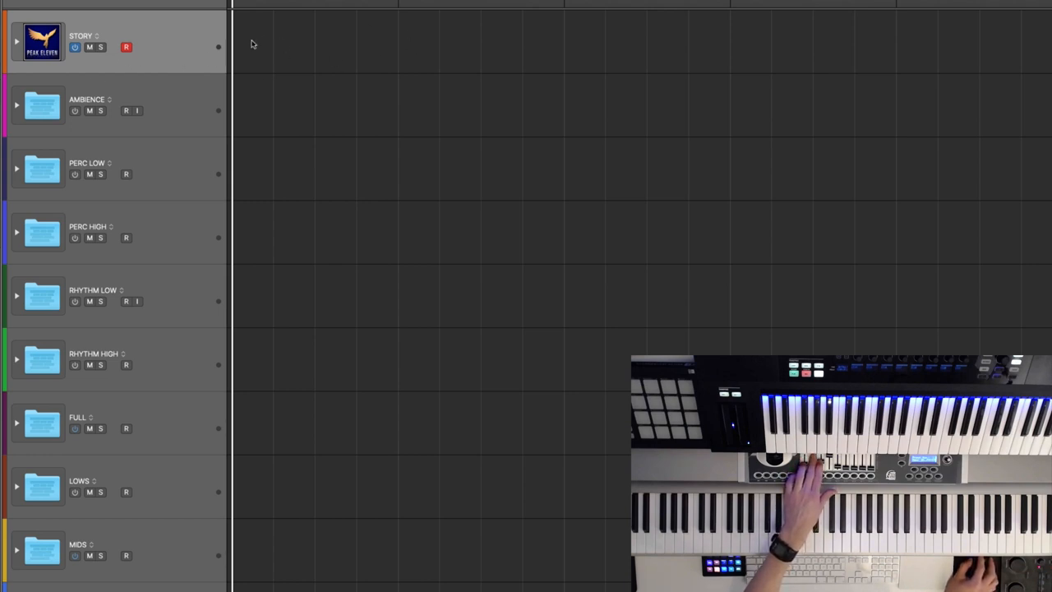
{"action": "left_click", "coordinate": [17, 365]}
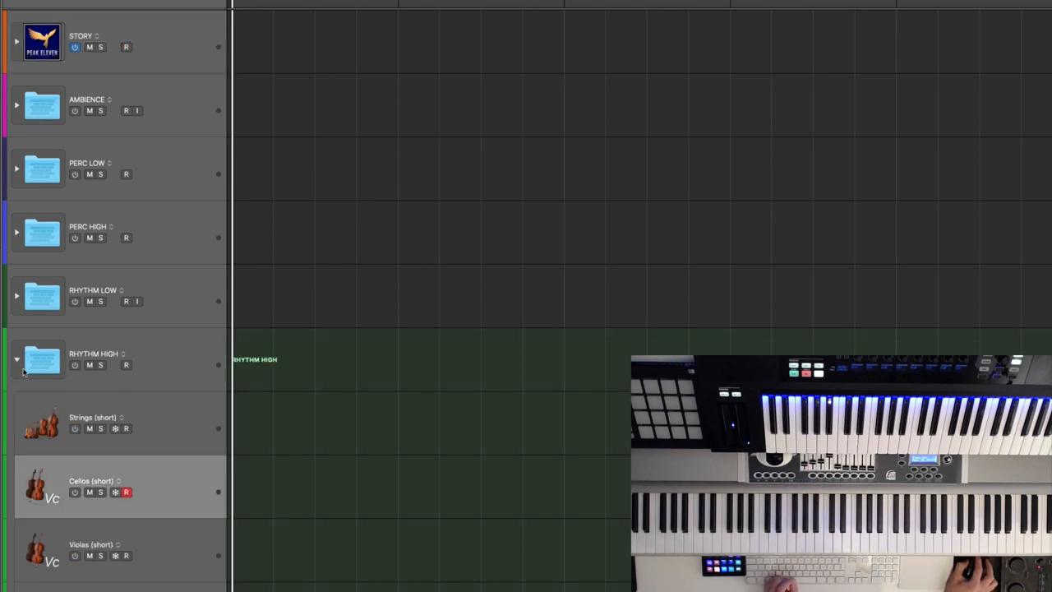
{"action": "left_click", "coordinate": [16, 359]}
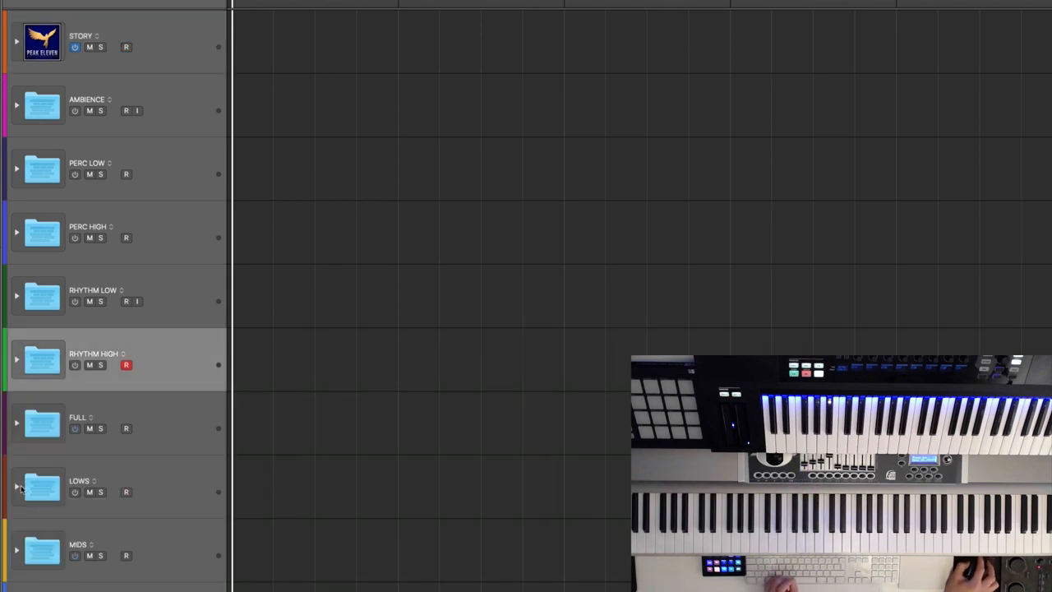
{"action": "left_click", "coordinate": [17, 549]}
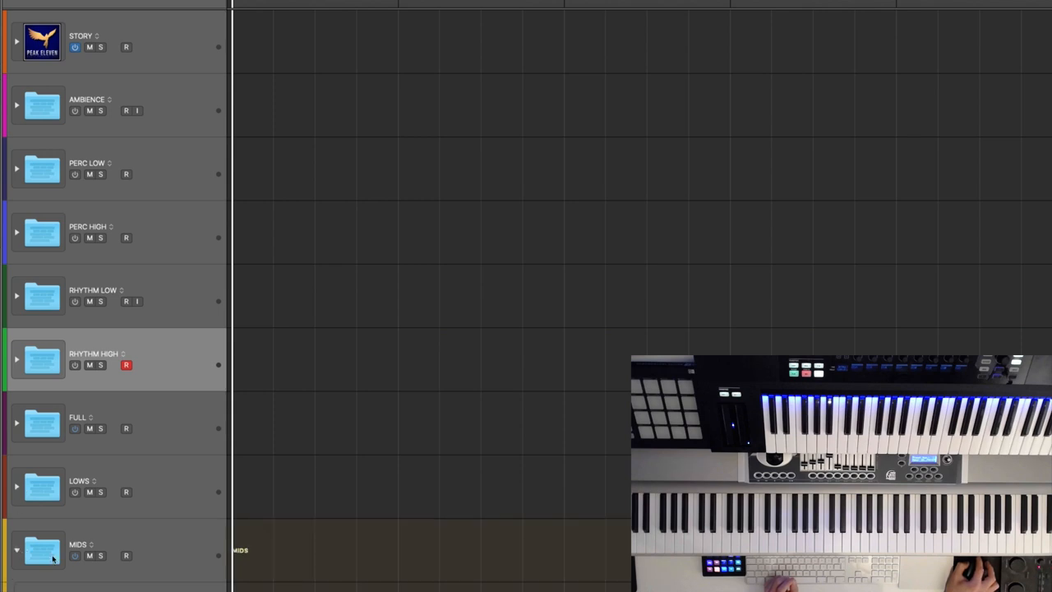
{"action": "scroll", "scroll_direction": "down", "scroll_amount": 3}
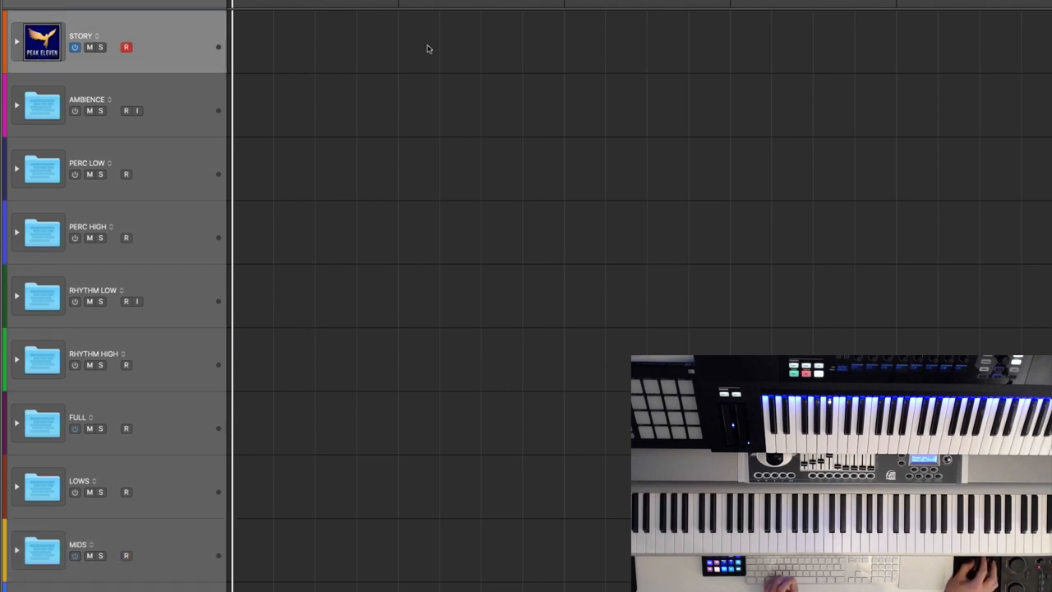
{"action": "mouse_move", "coordinate": [296, 38]}
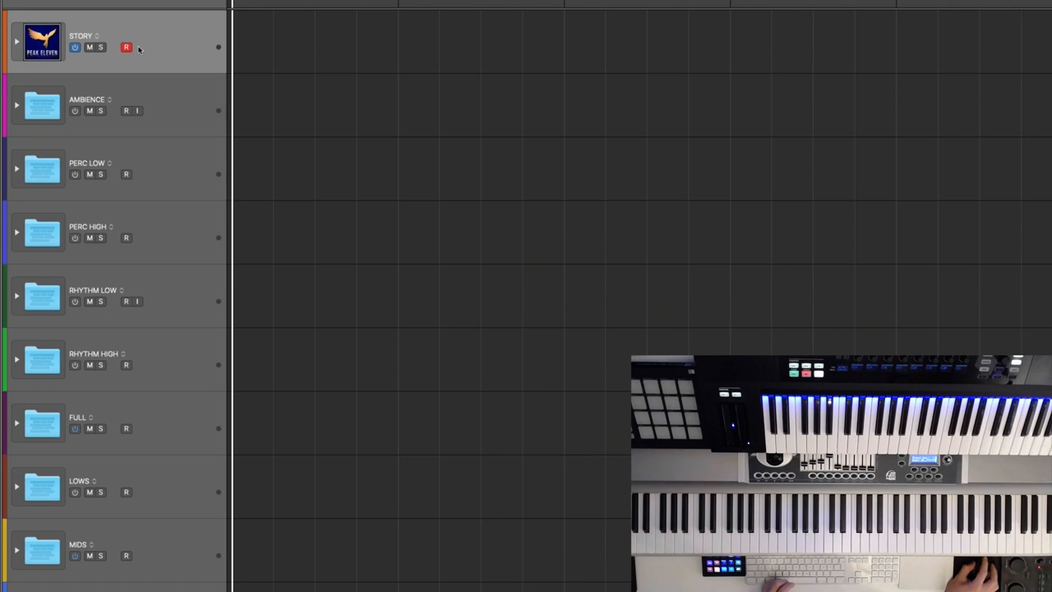
Select the STORY stack and switch its track alternative back to A, restoring the sketch recording region
{"action": "left_click", "coordinate": [17, 41]}
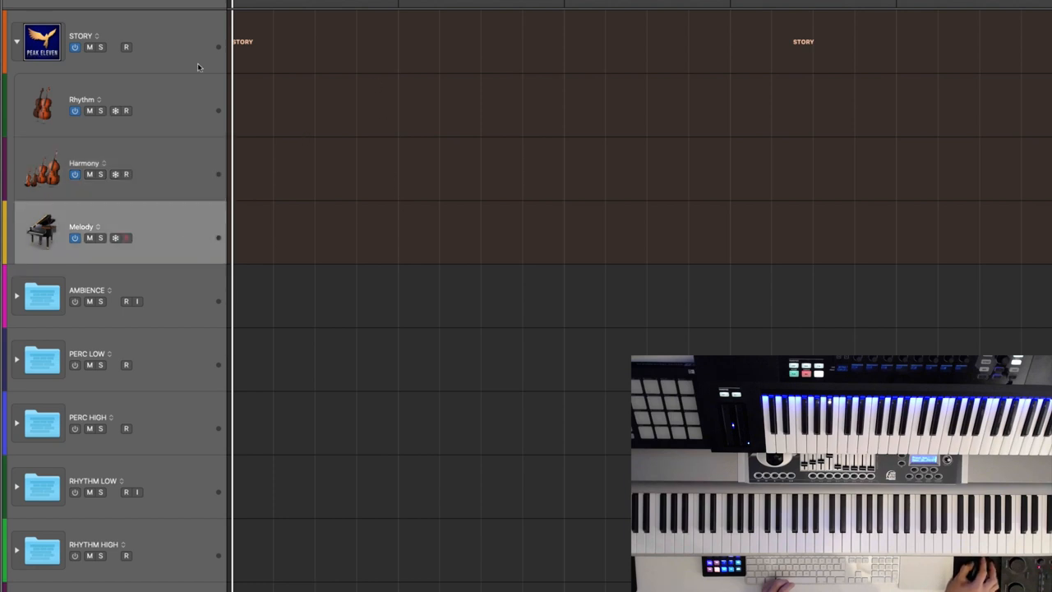
{"action": "left_click", "coordinate": [125, 46]}
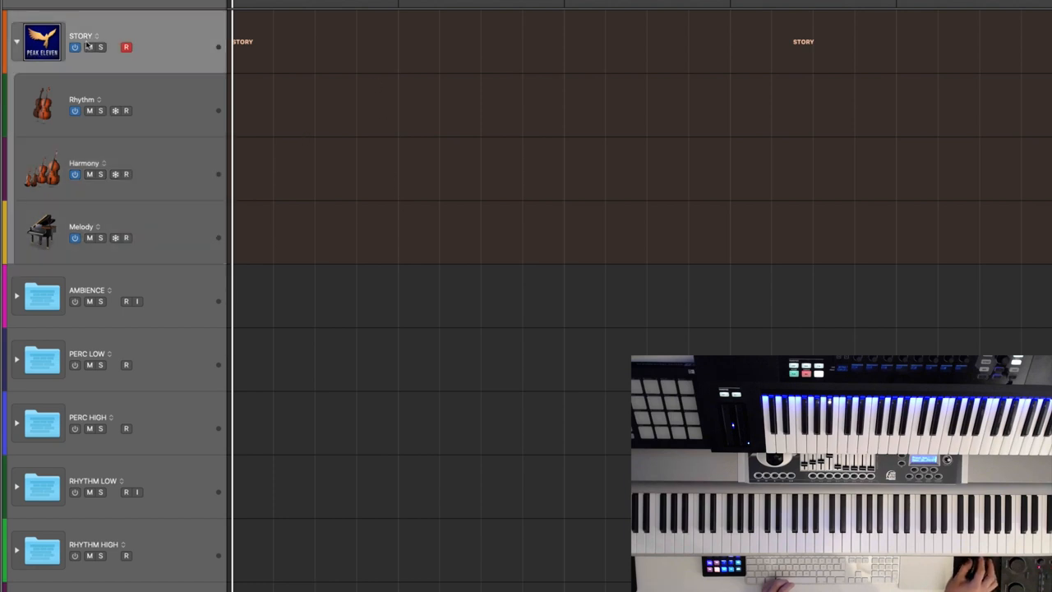
{"action": "left_click", "coordinate": [17, 40]}
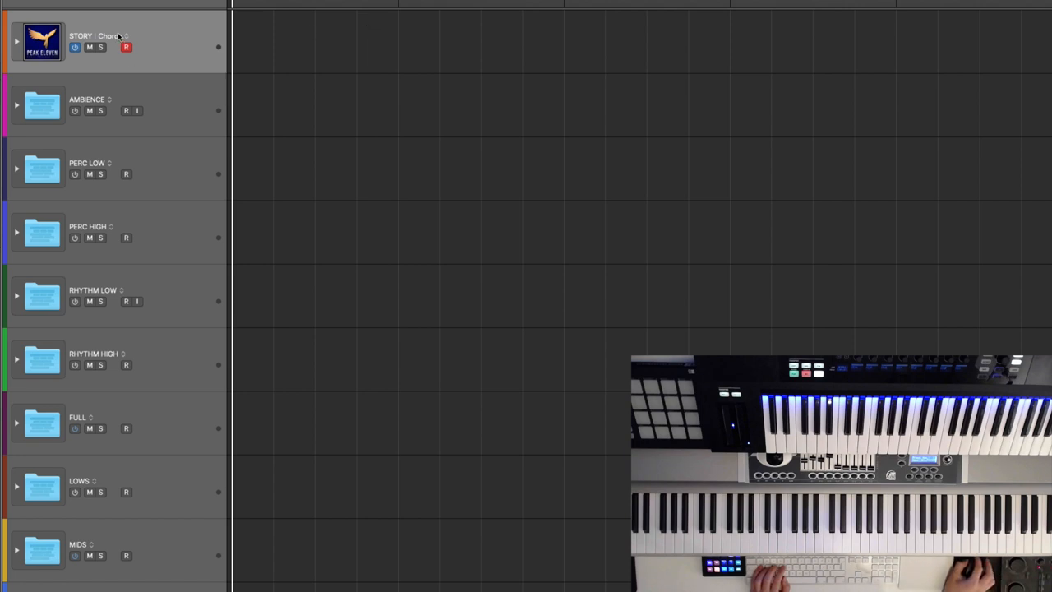
{"action": "left_click", "coordinate": [125, 36]}
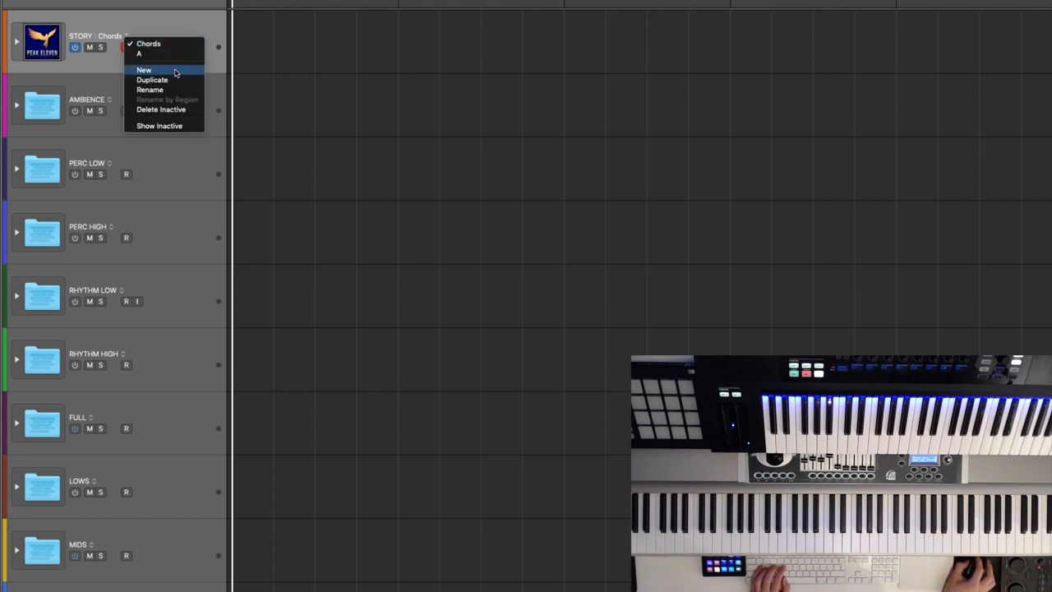
{"action": "left_click", "coordinate": [145, 69]}
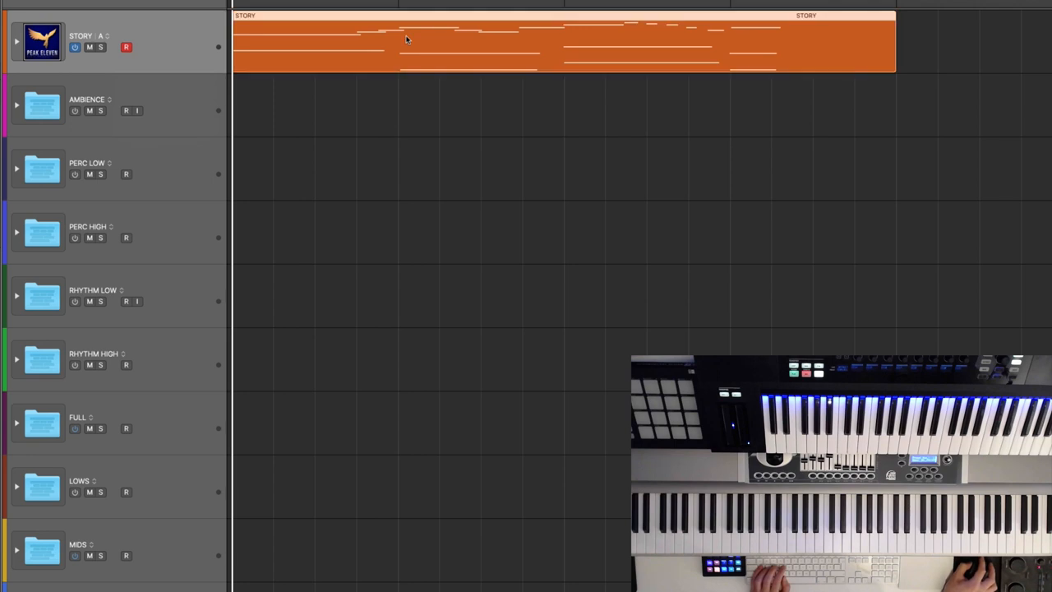